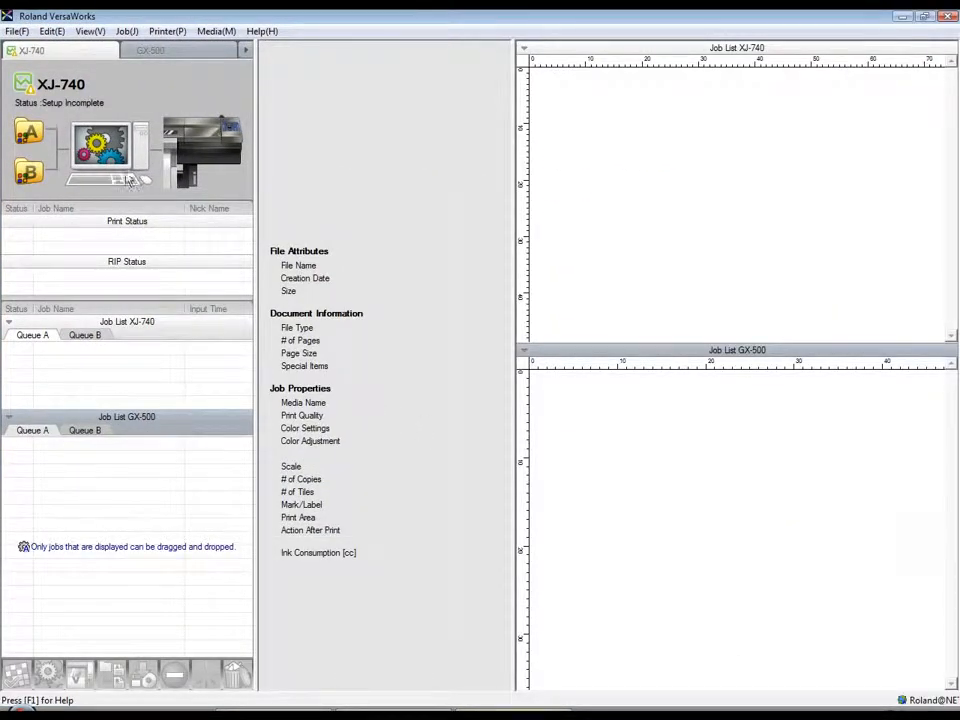
Start adding a job to Queue A and select Roland_Fish from the Desktop.
left_click(15, 31)
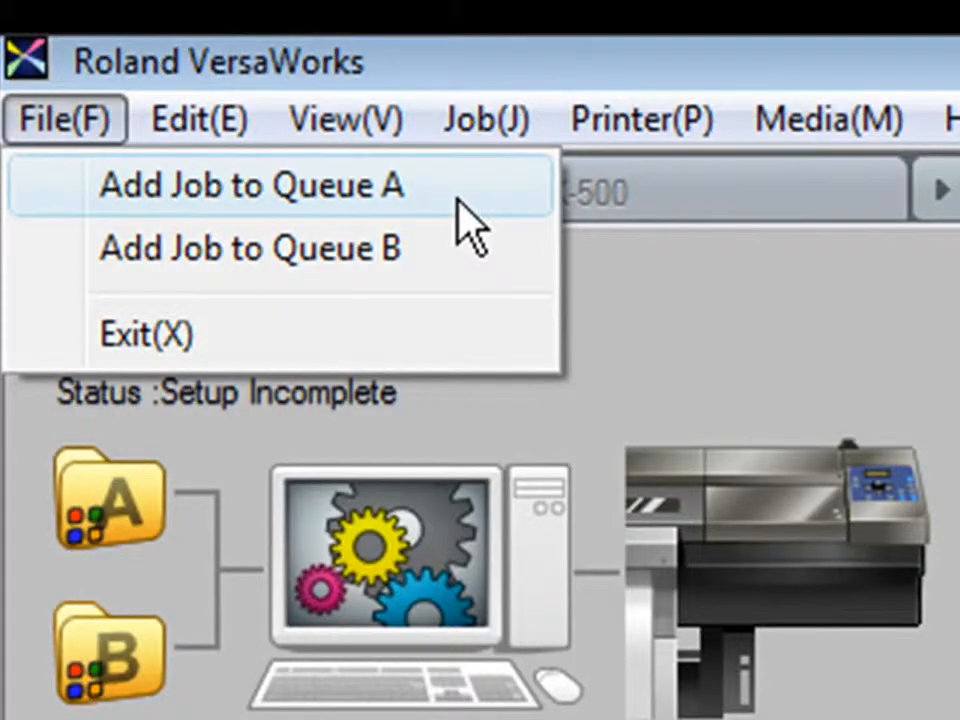
left_click(251, 186)
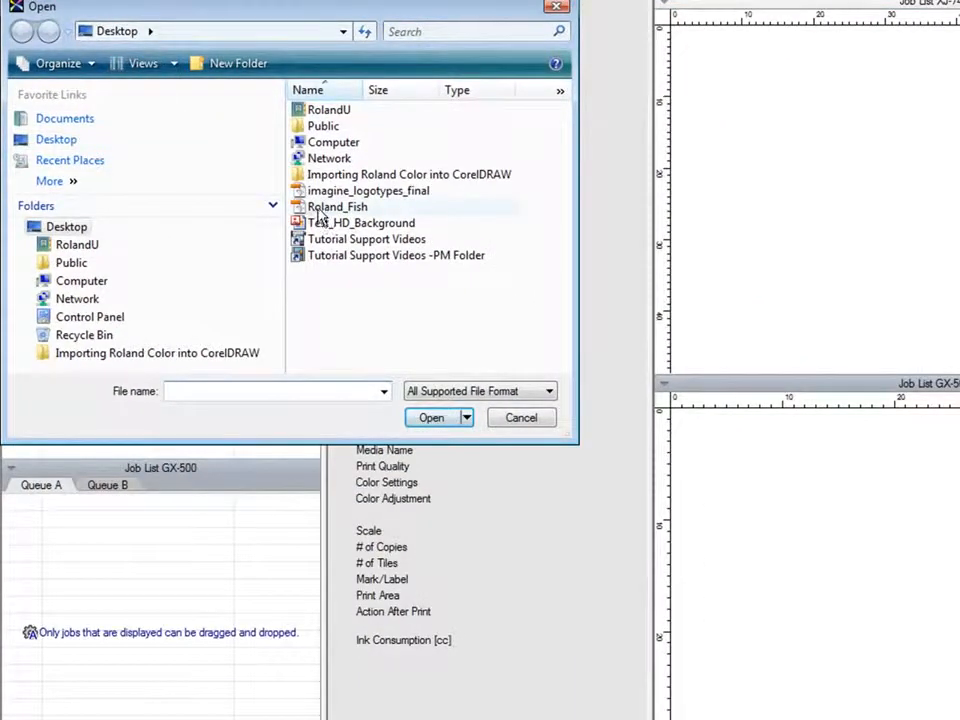
left_click(337, 206)
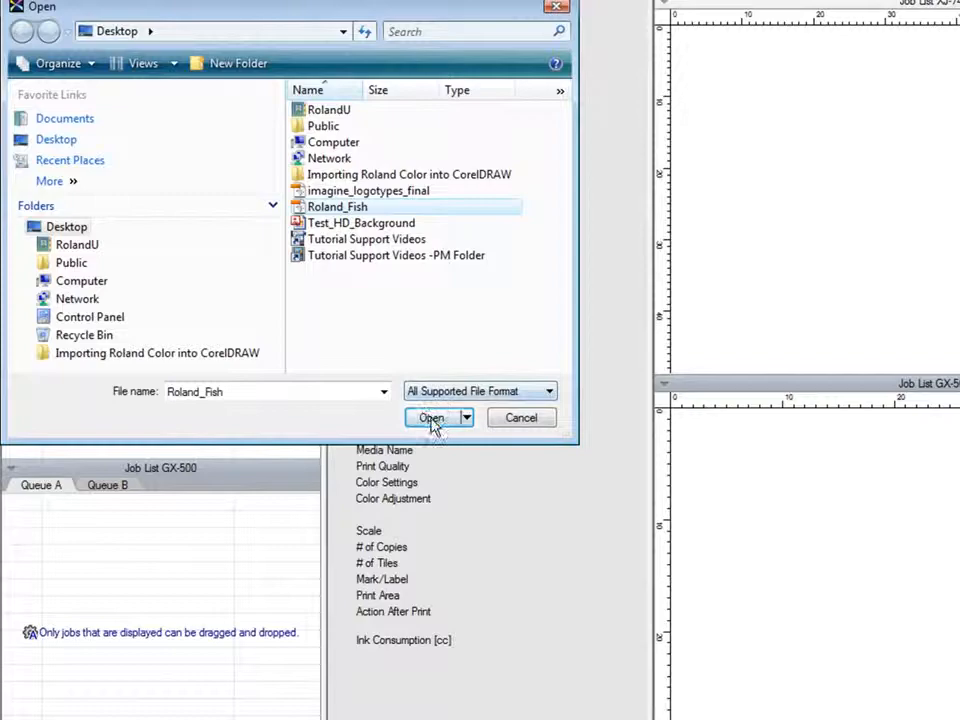
Load Roland_Fish with 49.00-inch media width, 70 copies, rotated orientation, centred on media.
left_click(431, 417)
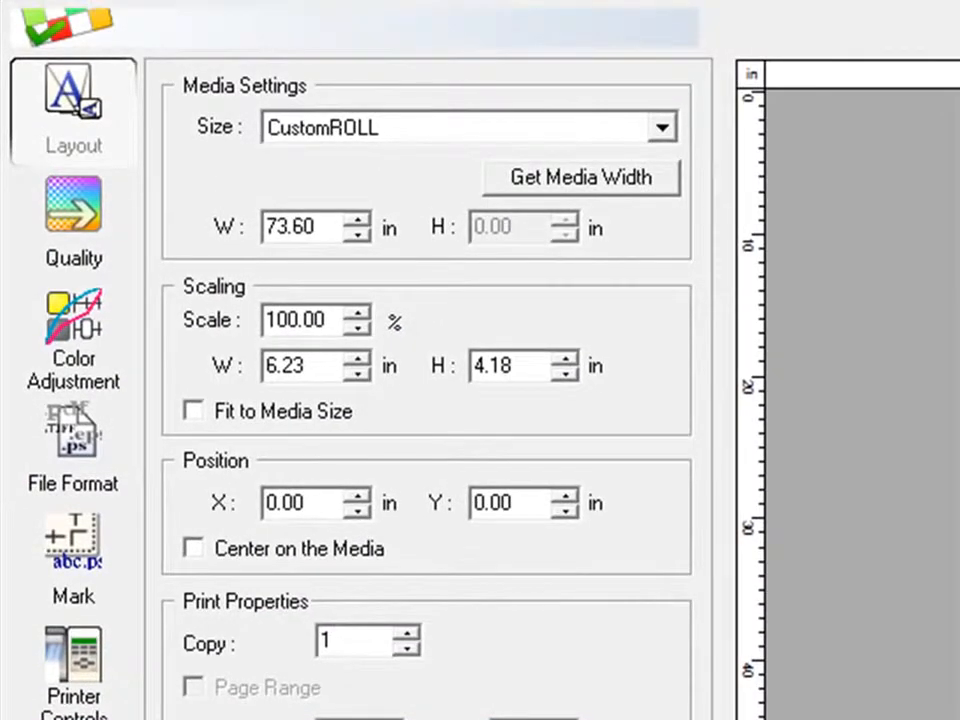
triple_click(305, 227)
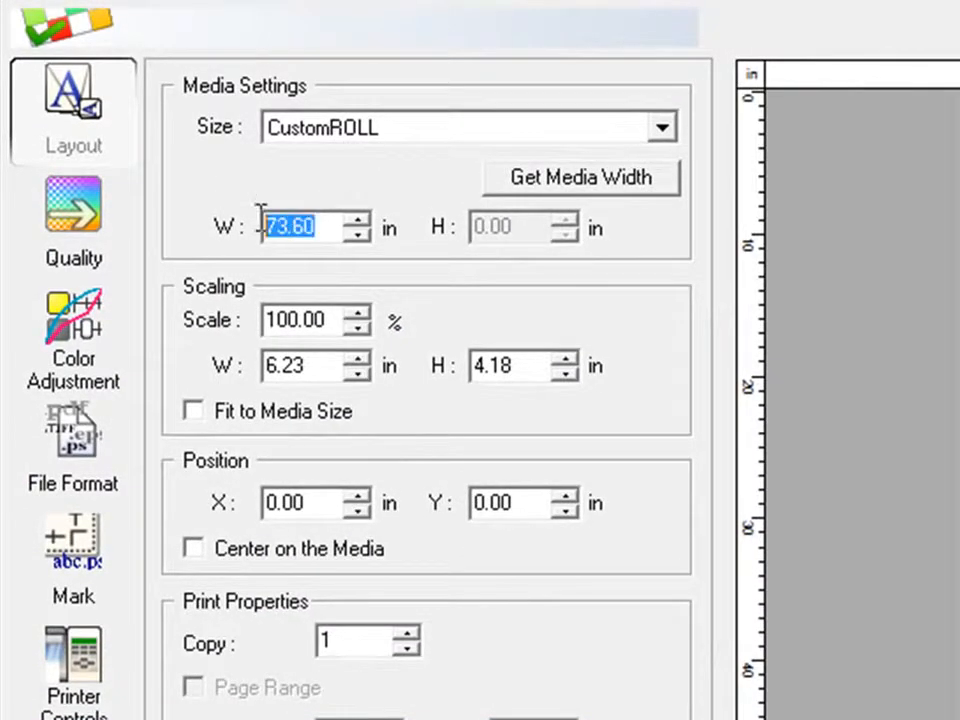
type("49.00")
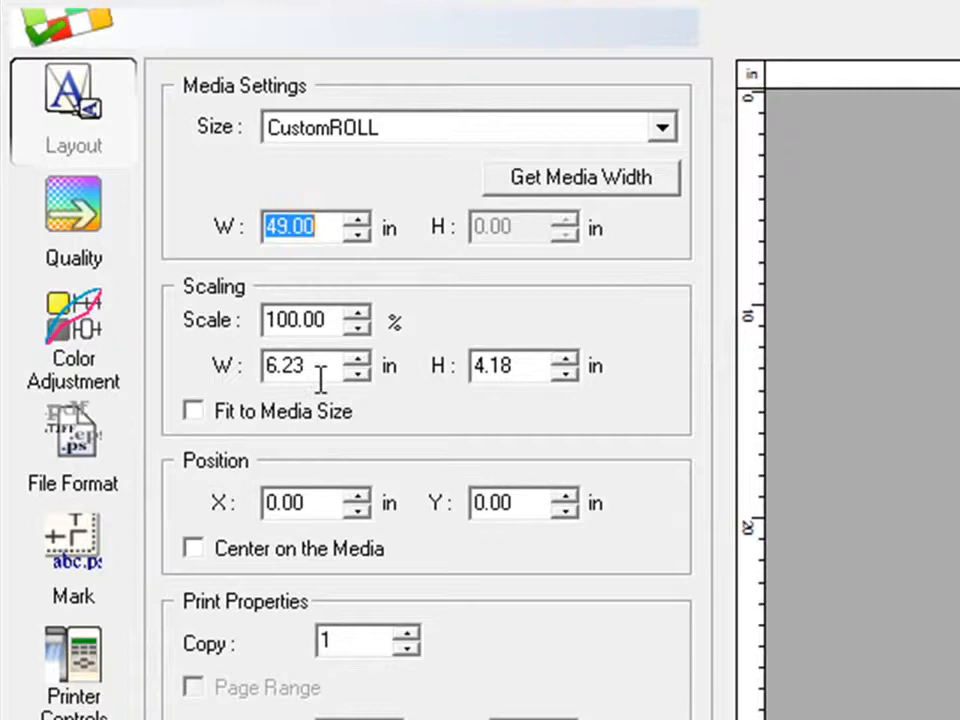
scroll("down", 3)
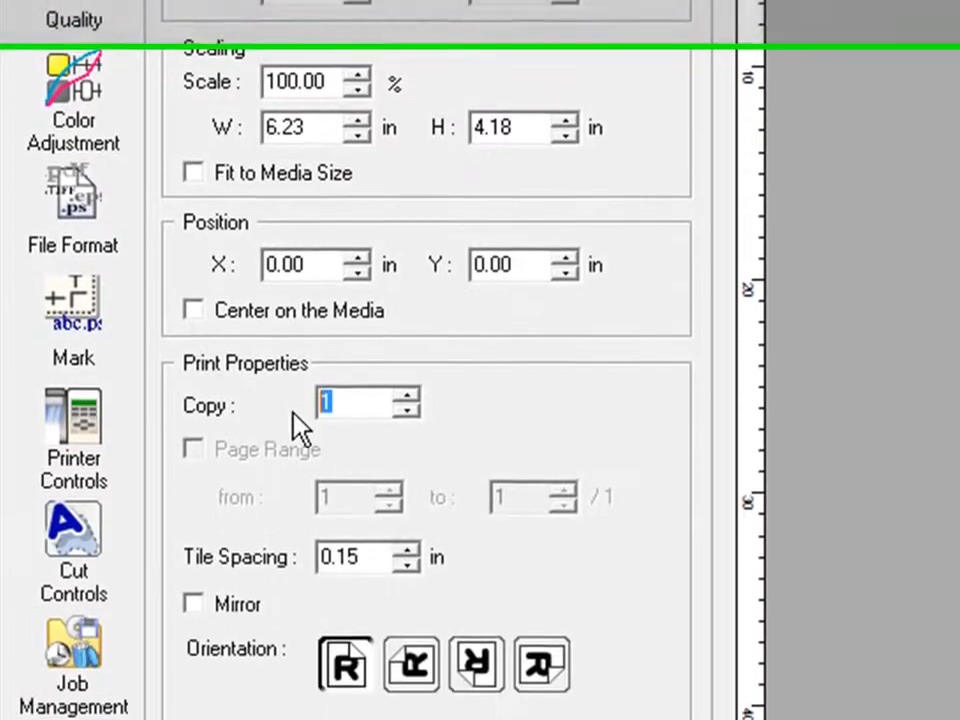
type("70")
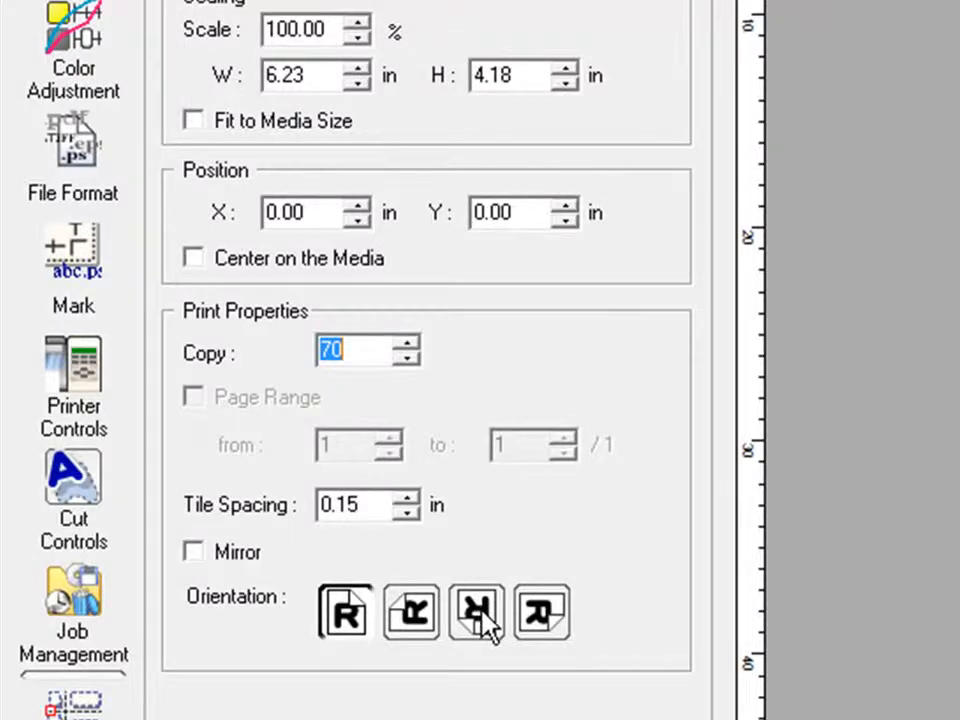
left_click(476, 612)
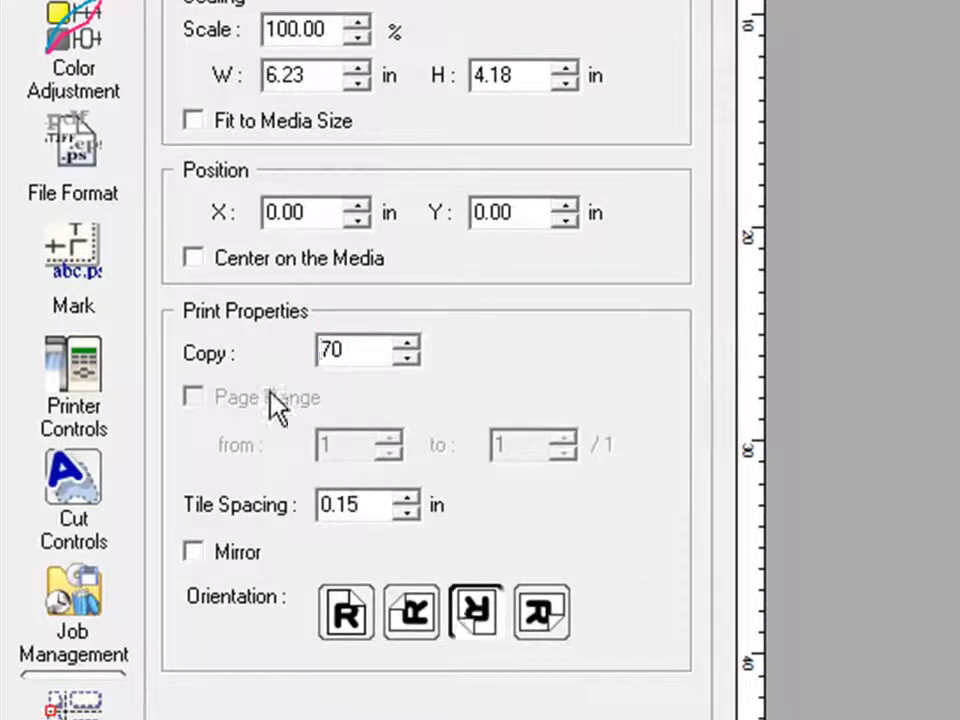
left_click(194, 258)
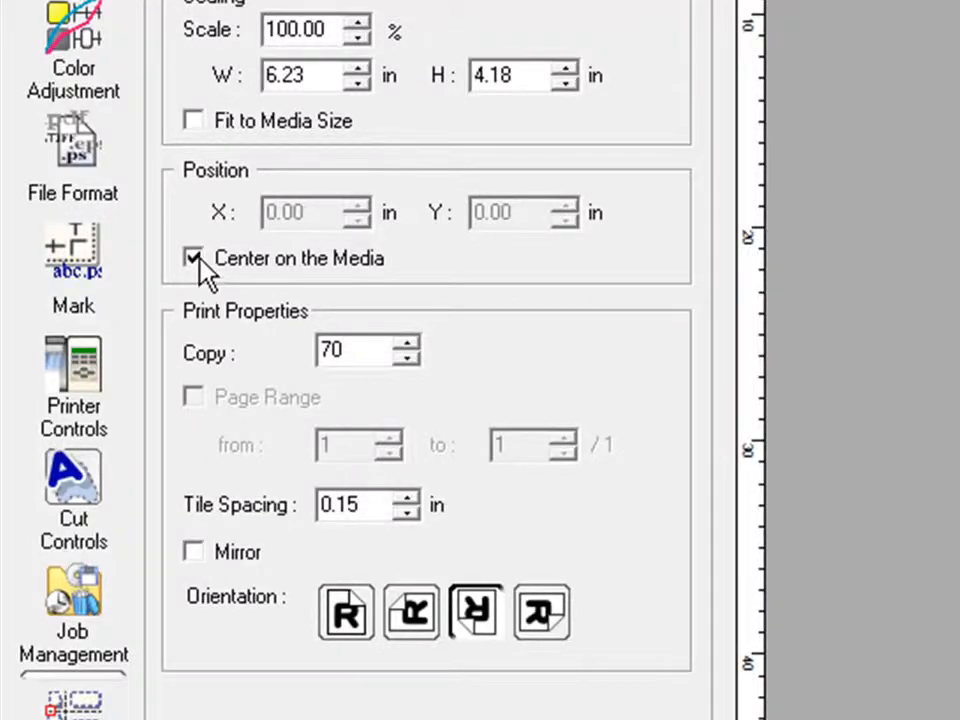
left_click(48, 130)
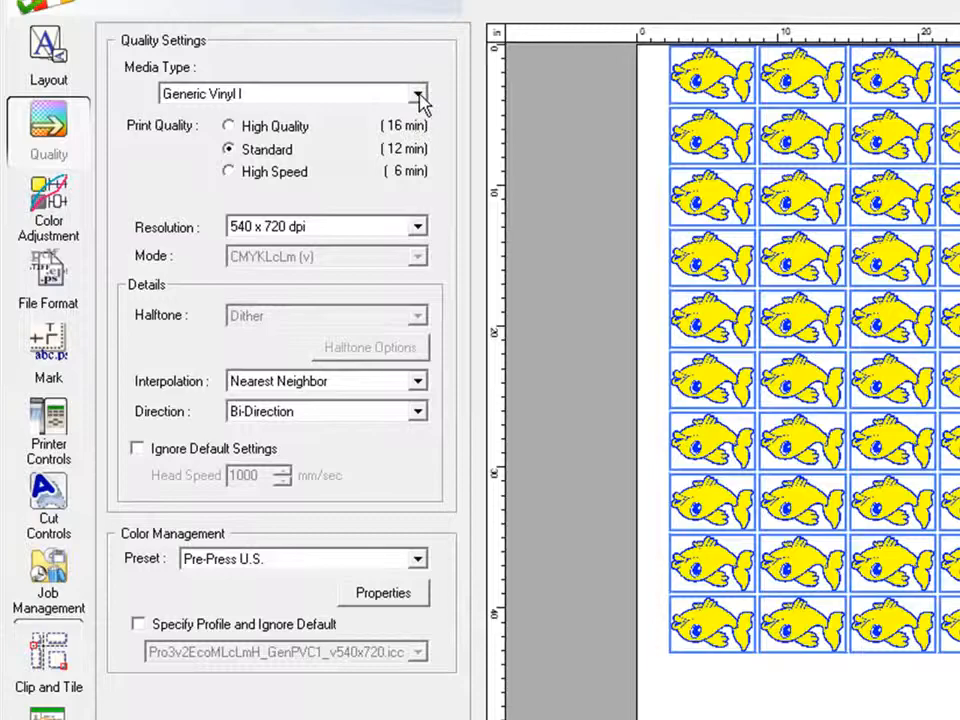
Choose MCVP : Matte Calendered Vinyl (ESM) v1 as the job's media type.
left_click(417, 93)
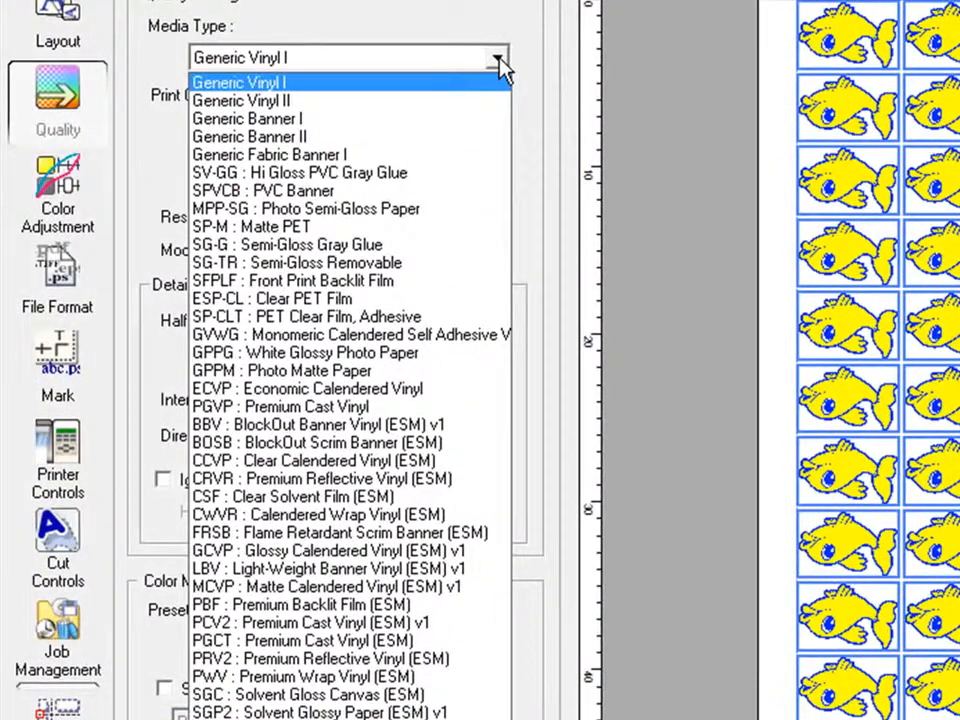
mouse_move(350, 587)
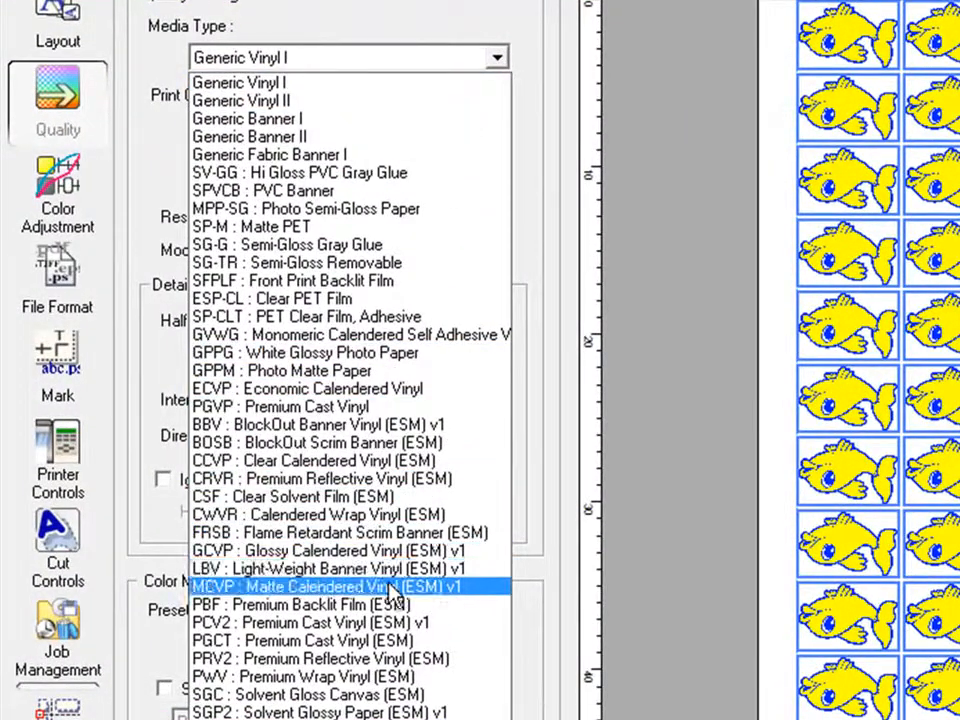
left_click(340, 587)
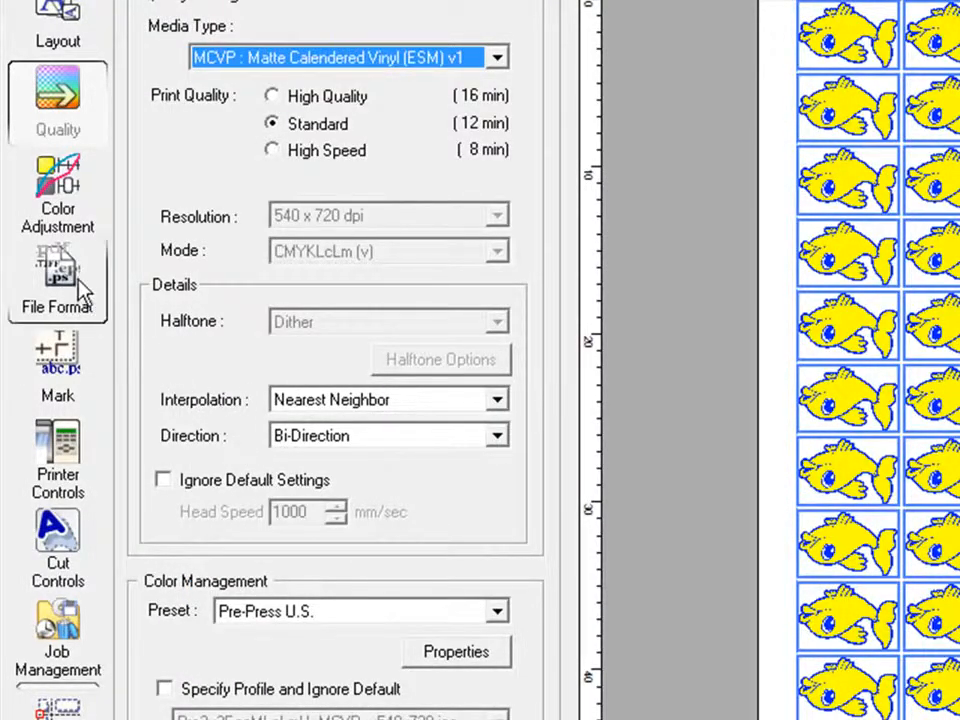
left_click(57, 280)
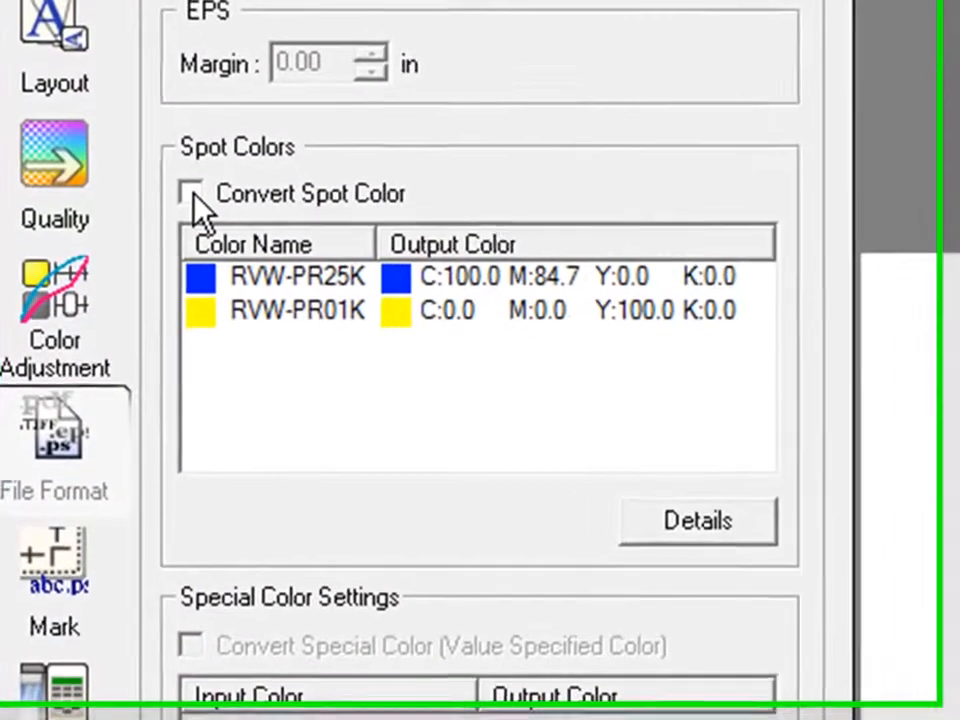
Enable Convert Spot Color and Crop Marks (Print&Cut Alignment) for the Roland_Fish job.
left_click(192, 194)
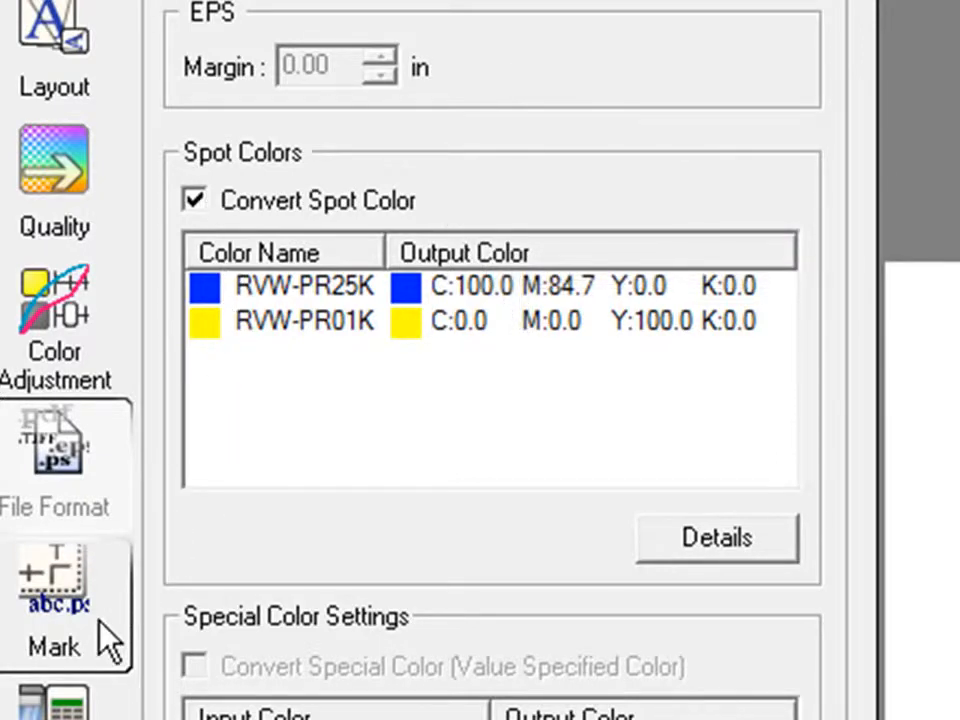
left_click(54, 580)
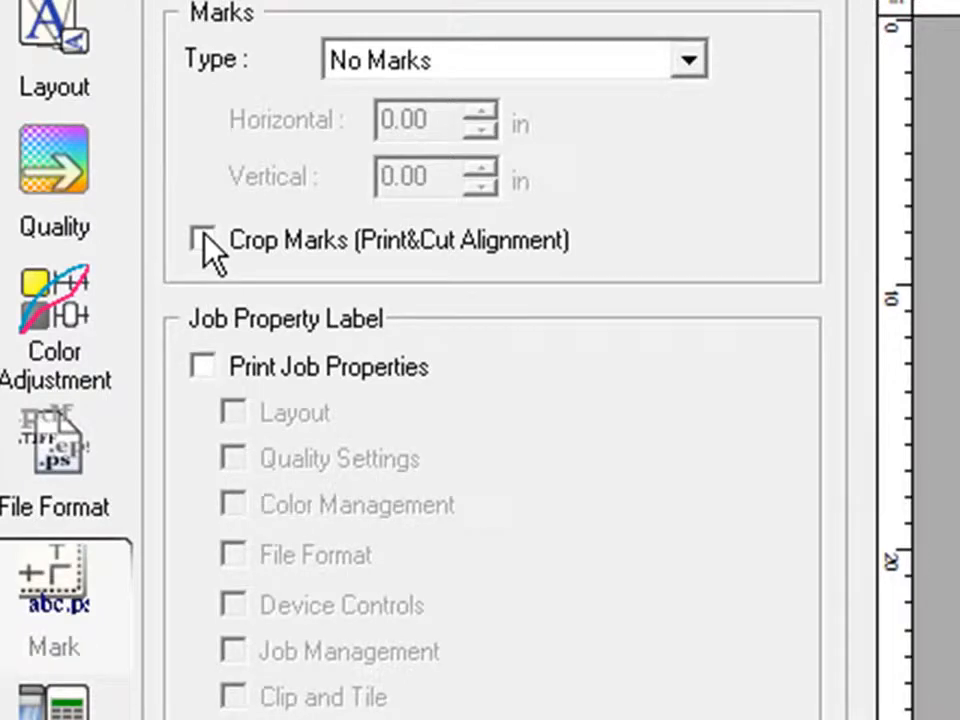
left_click(202, 240)
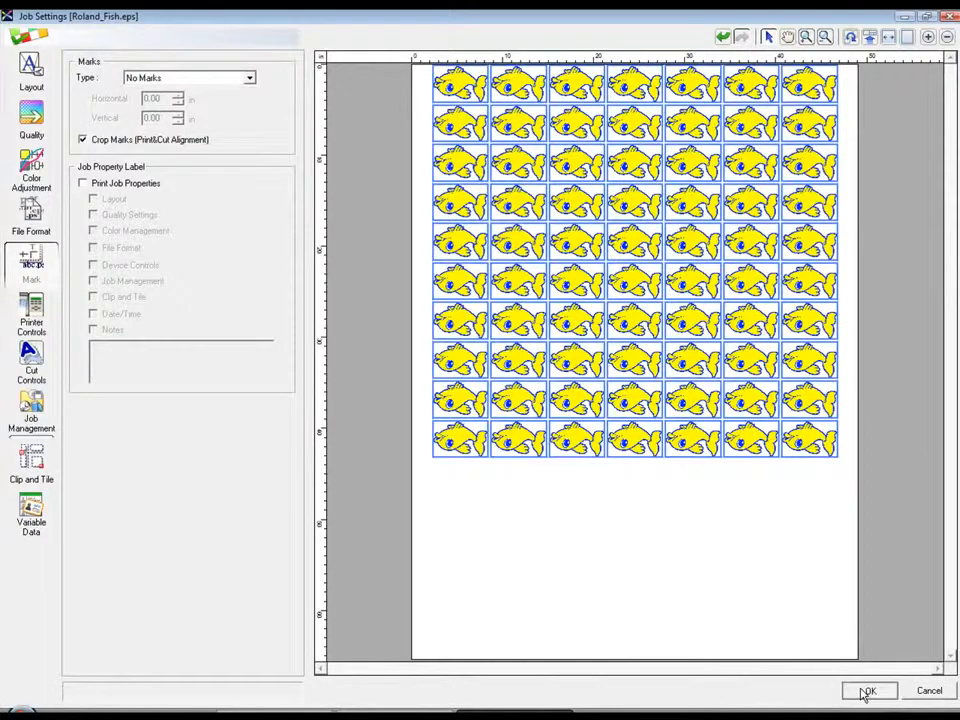
left_click(868, 690)
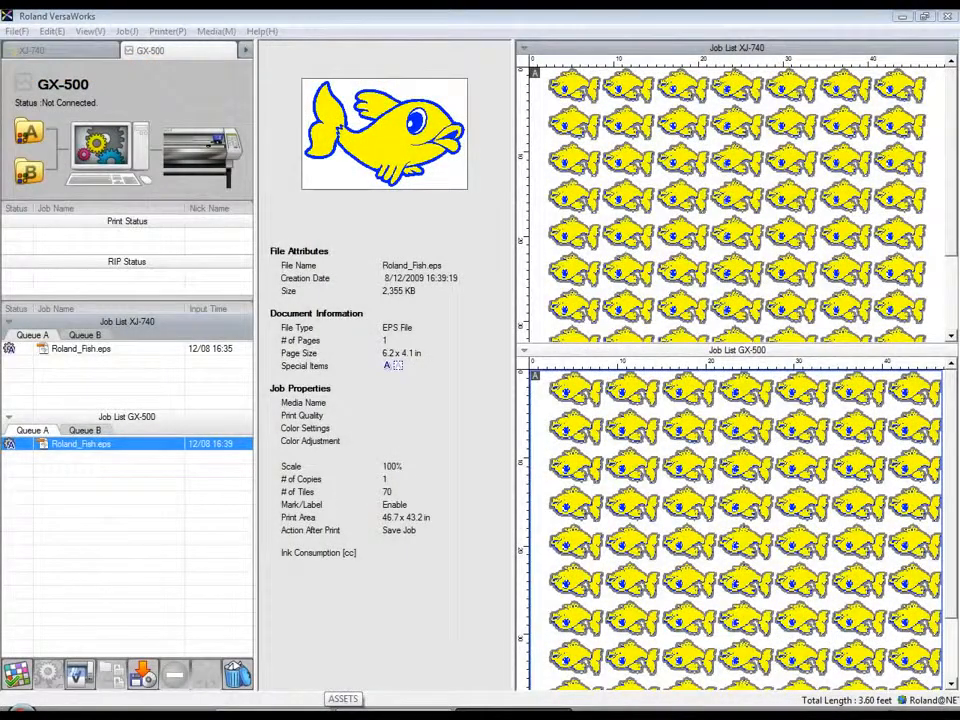
Apply Cut Only perforated contour cutting at perforation pressure 170 to the GX-500 job.
double_click(80, 443)
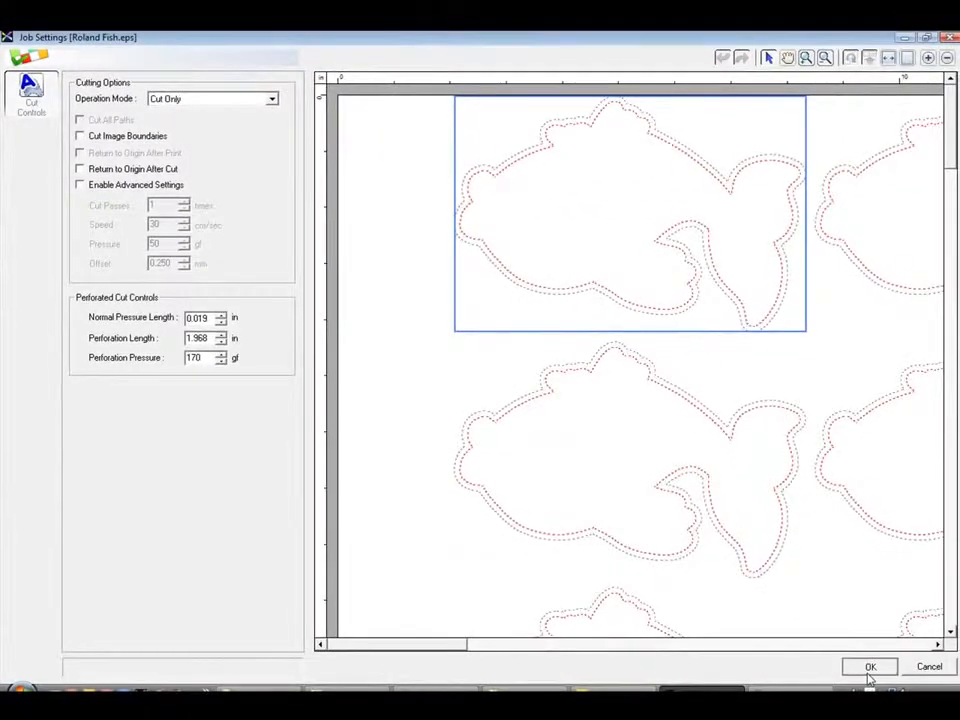
left_click(869, 667)
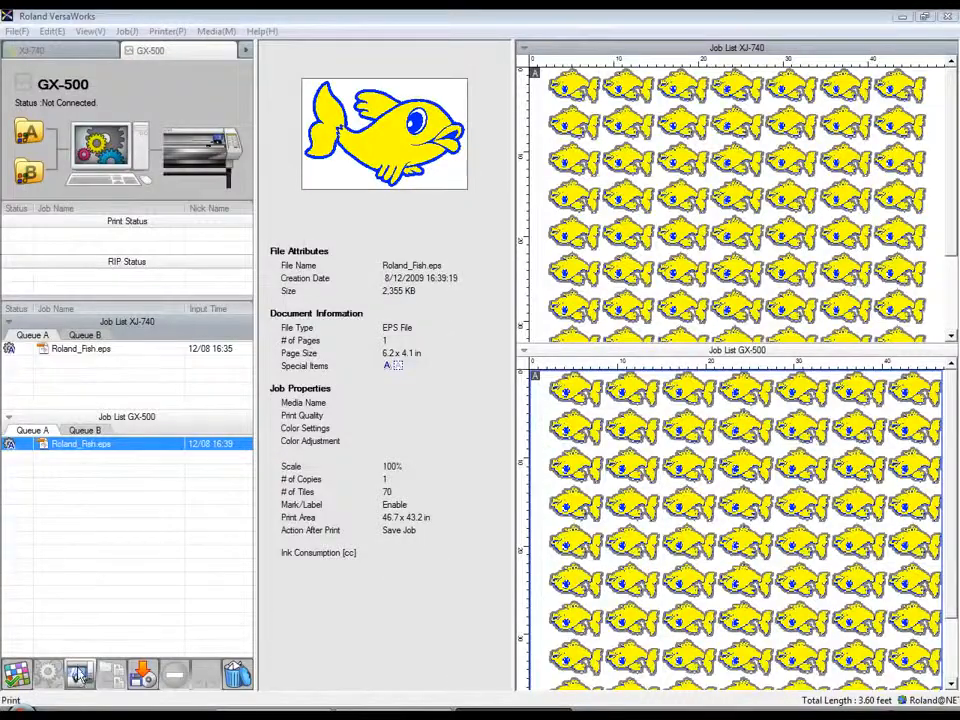